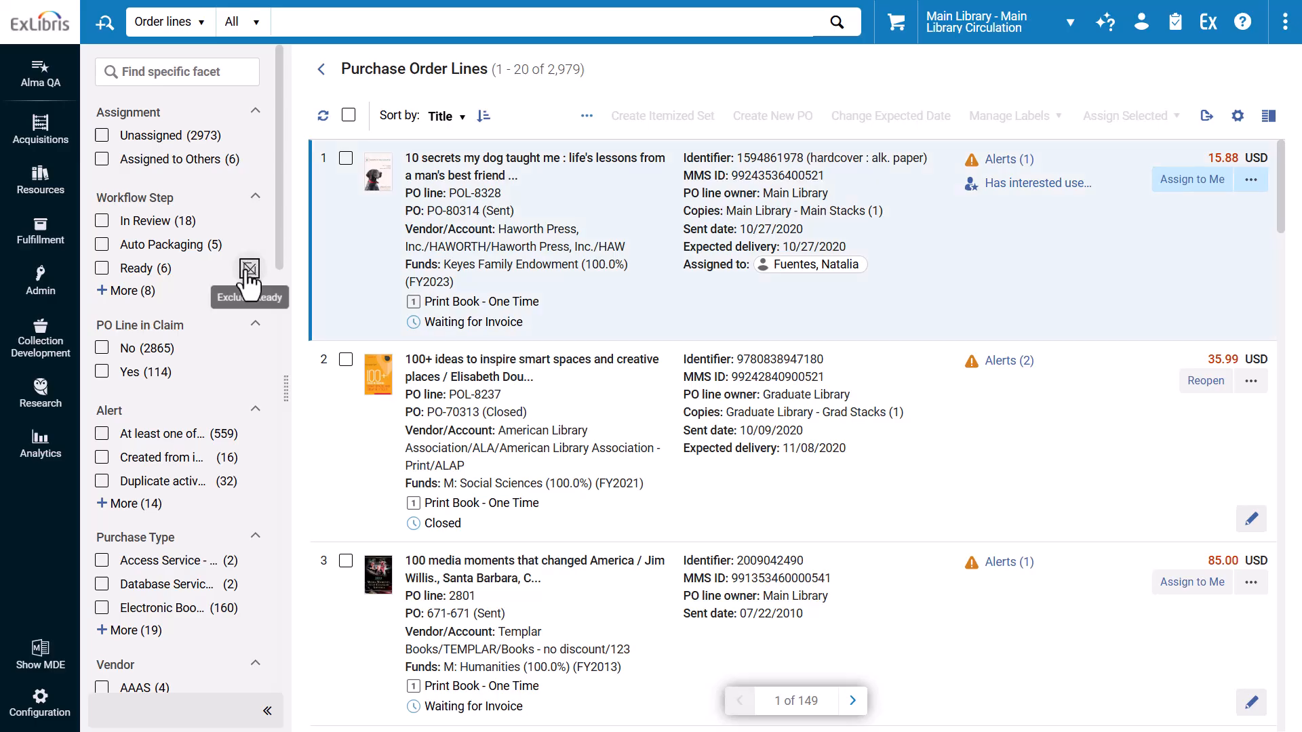
Exclude the Ready workflow step from the purchase order lines list, leaving 2,973 lines.
left_click(249, 269)
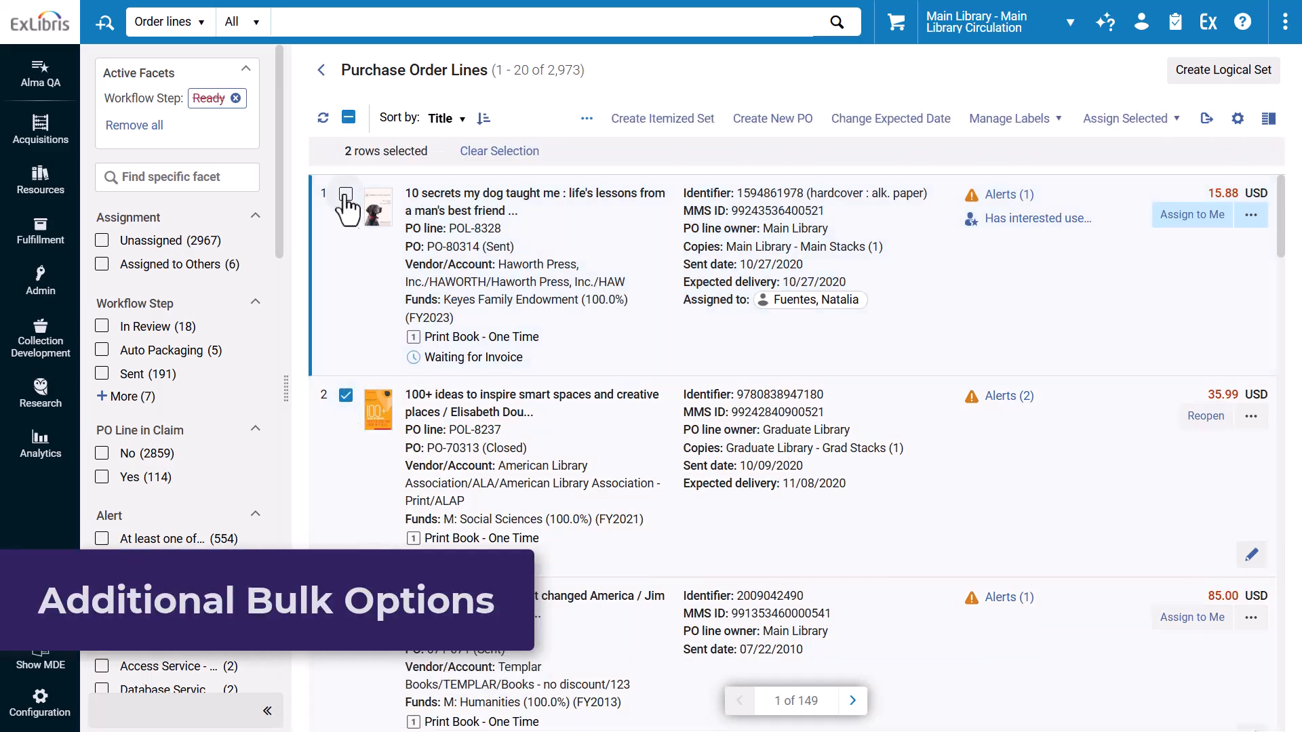
Add row 1 to the selection so three order lines are selected, then close the extra bulk actions menu.
left_click(587, 118)
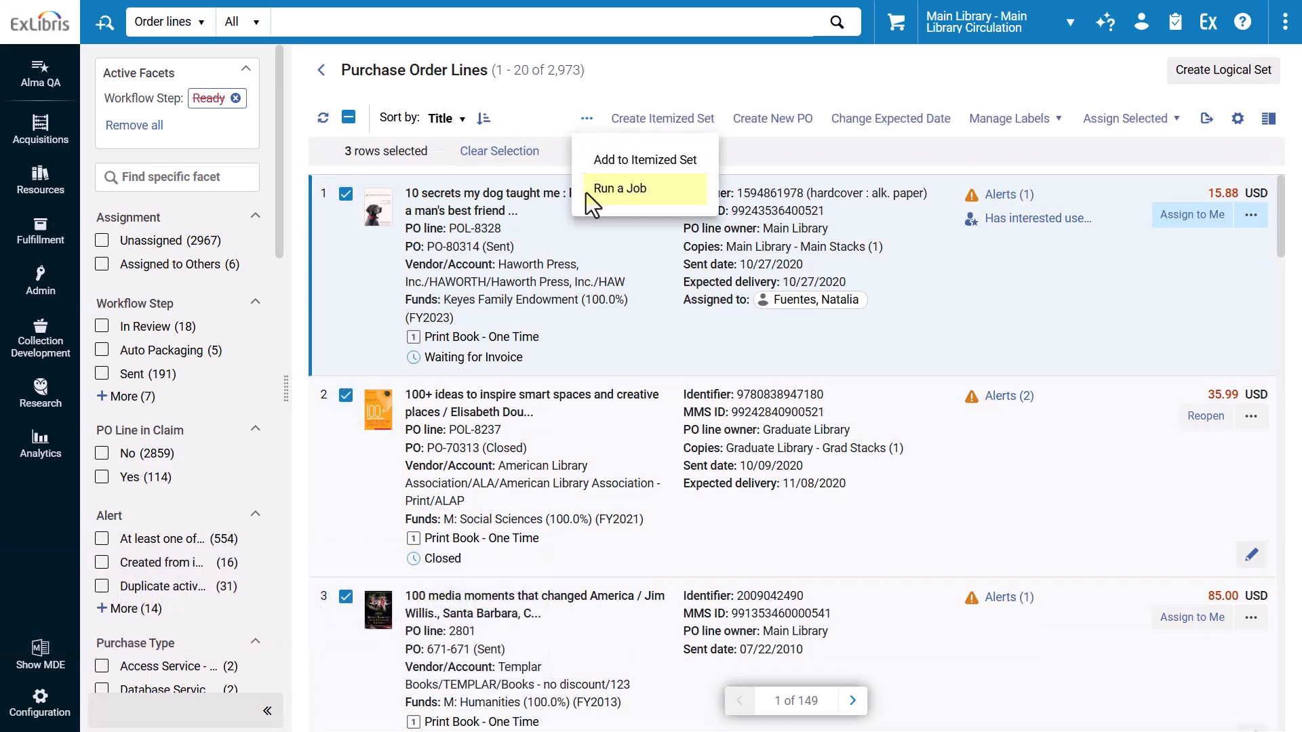
mouse_move(645, 159)
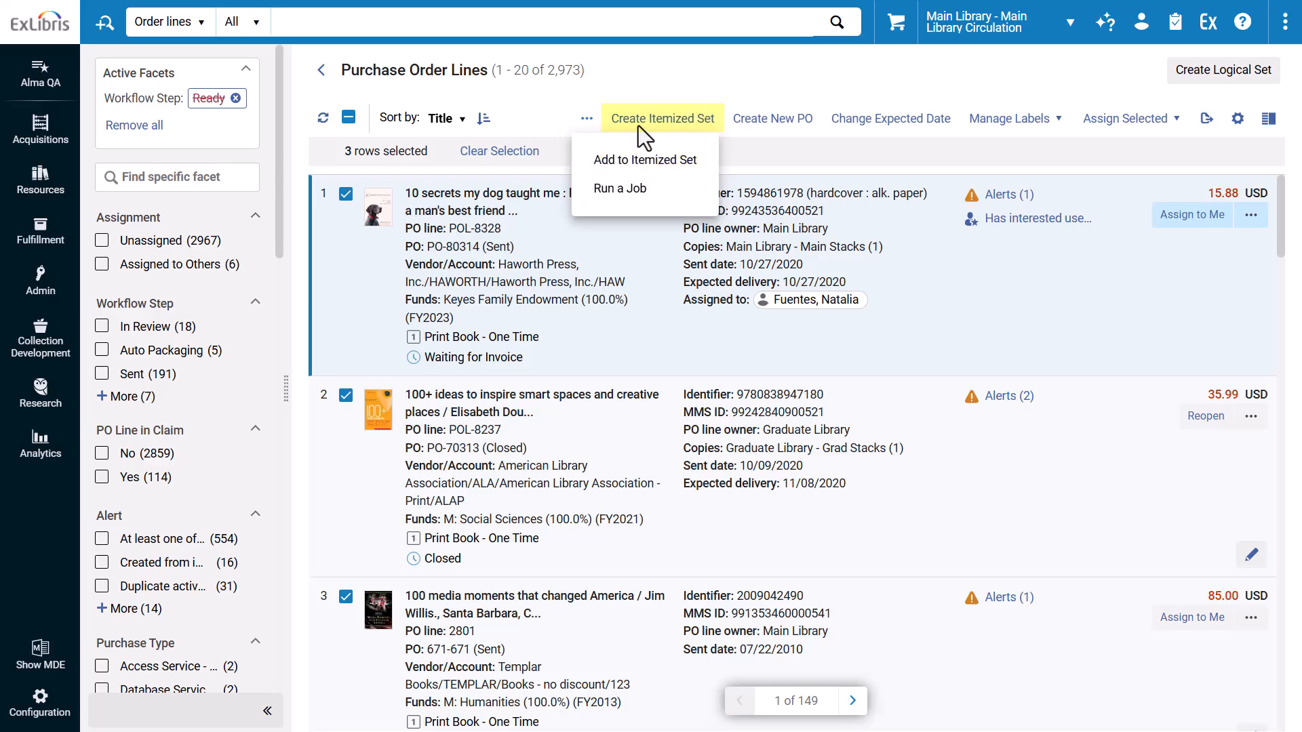
mouse_move(641, 167)
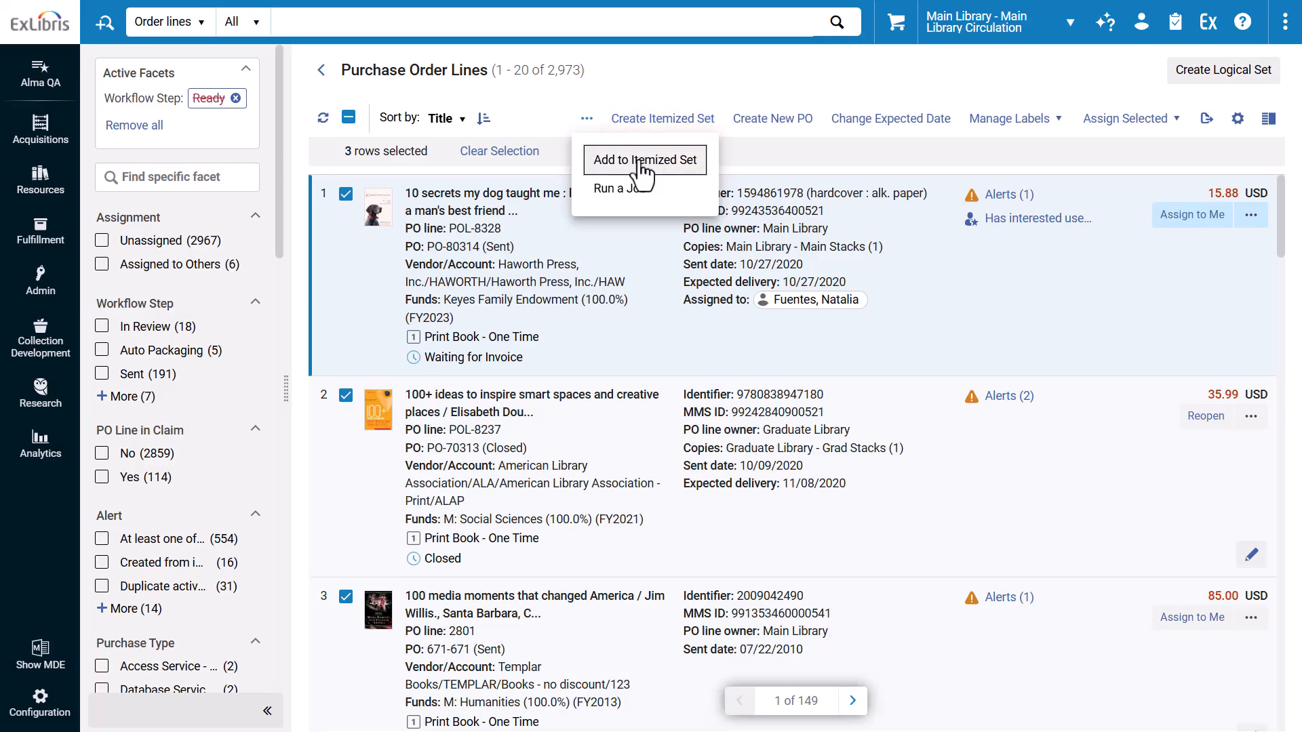
left_click(645, 160)
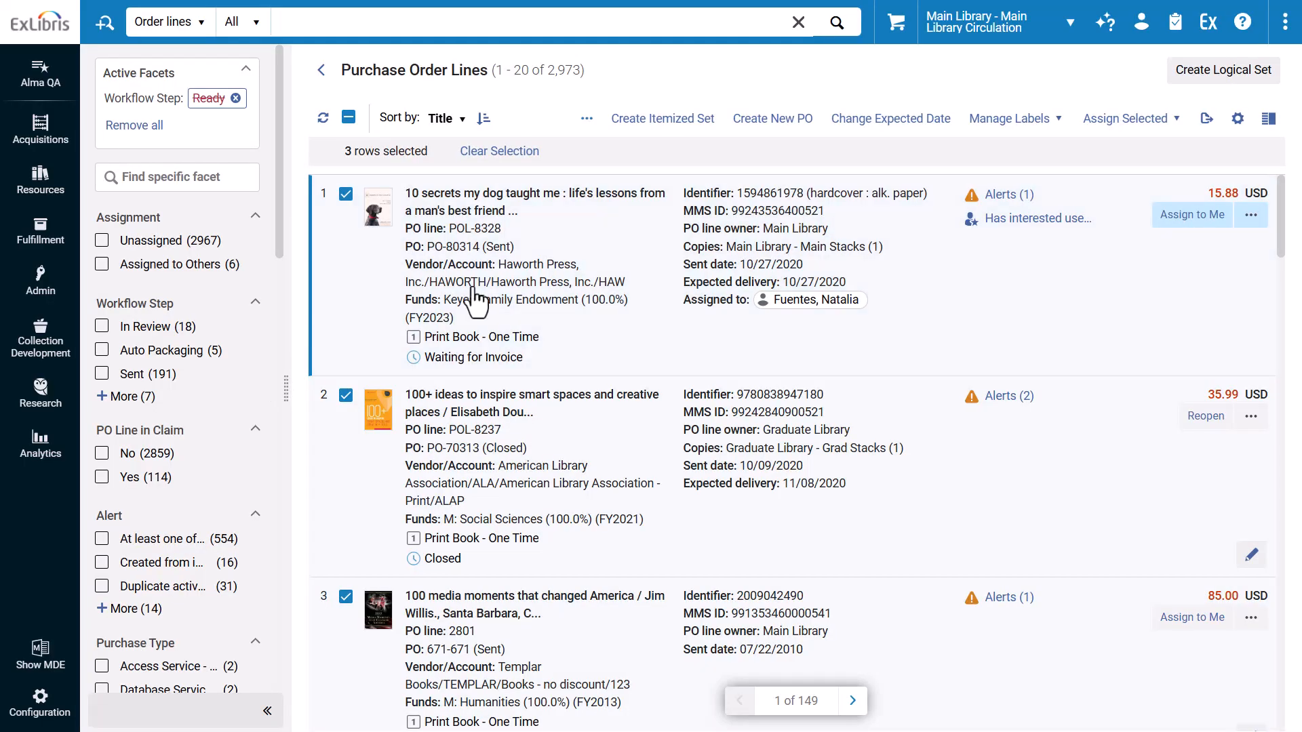
Cancel an itemized set, then apply Release Assignment to the three selected lines.
left_click(662, 118)
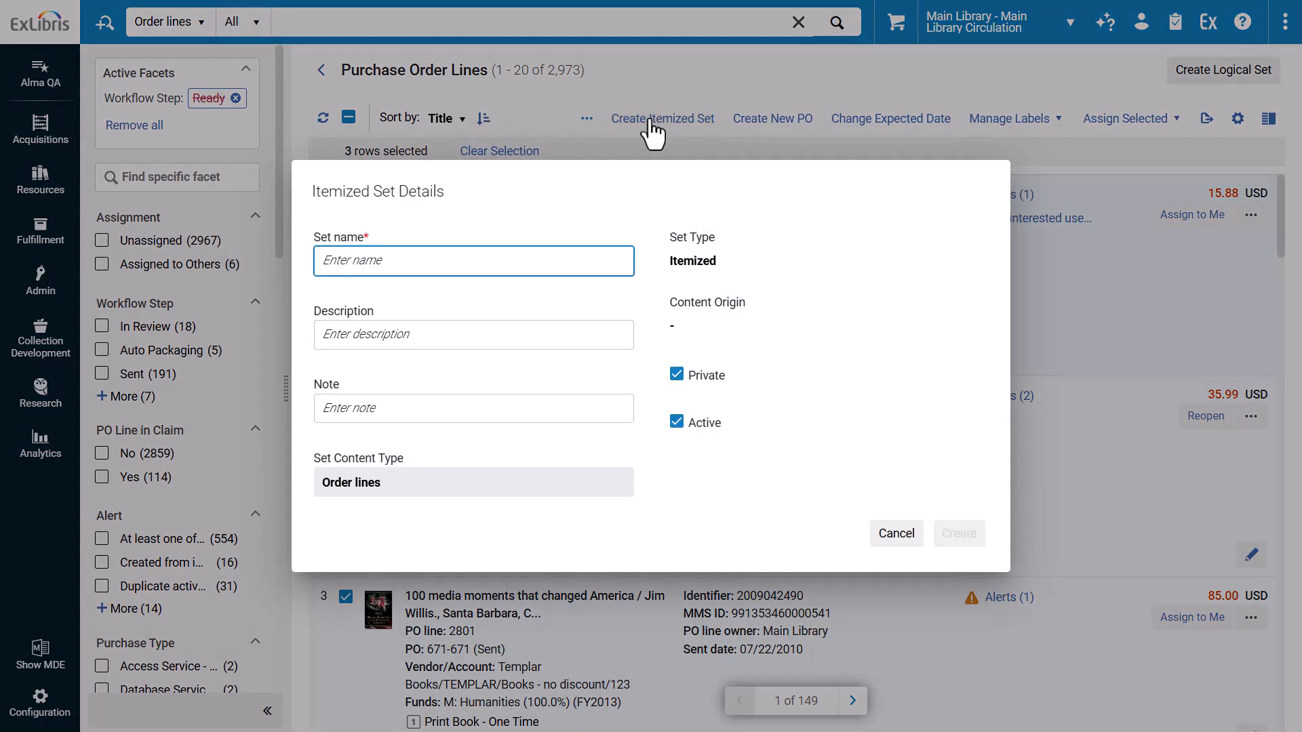
mouse_move(697, 171)
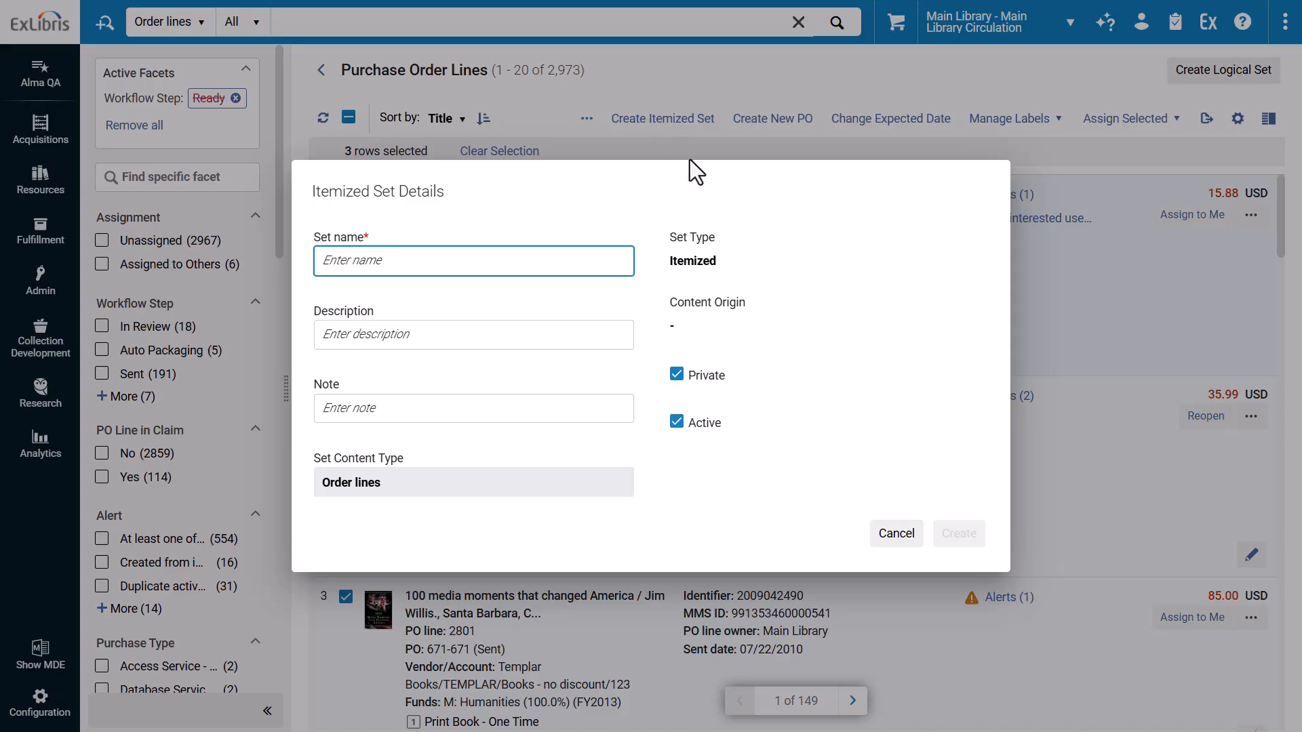
left_click(897, 533)
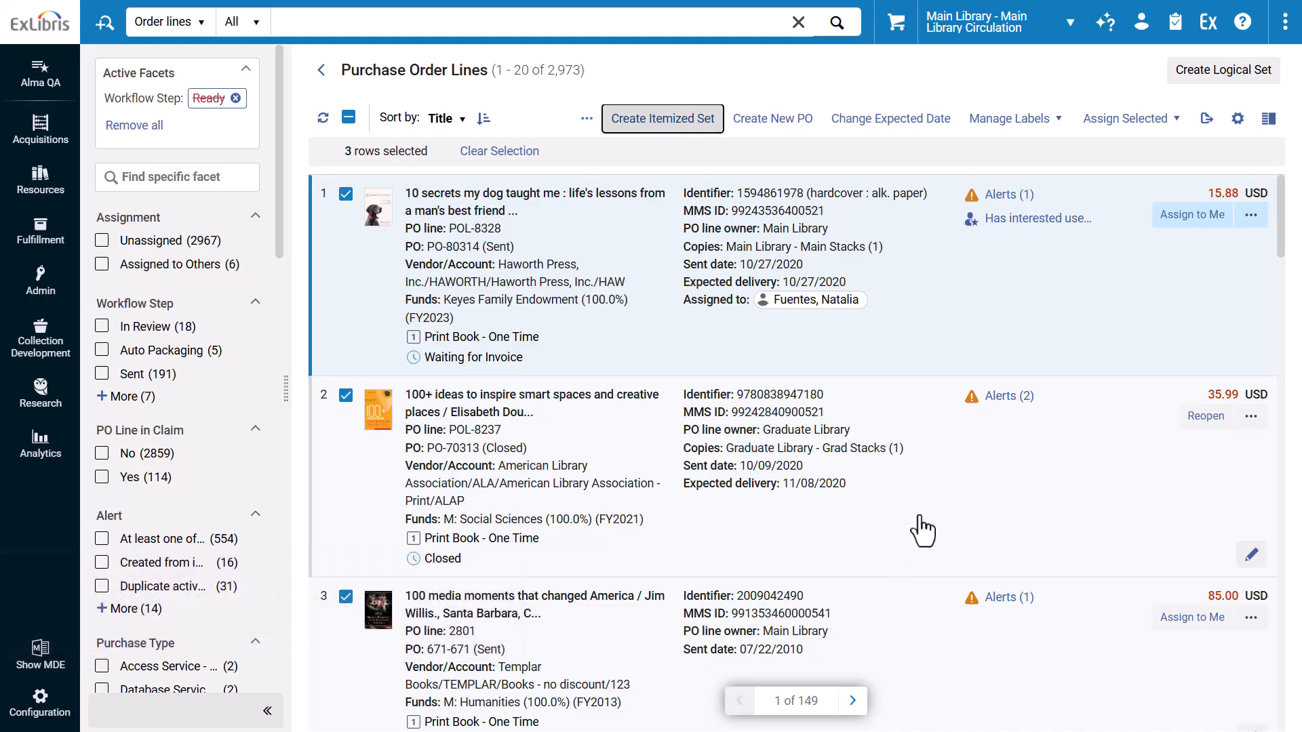
left_click(1132, 118)
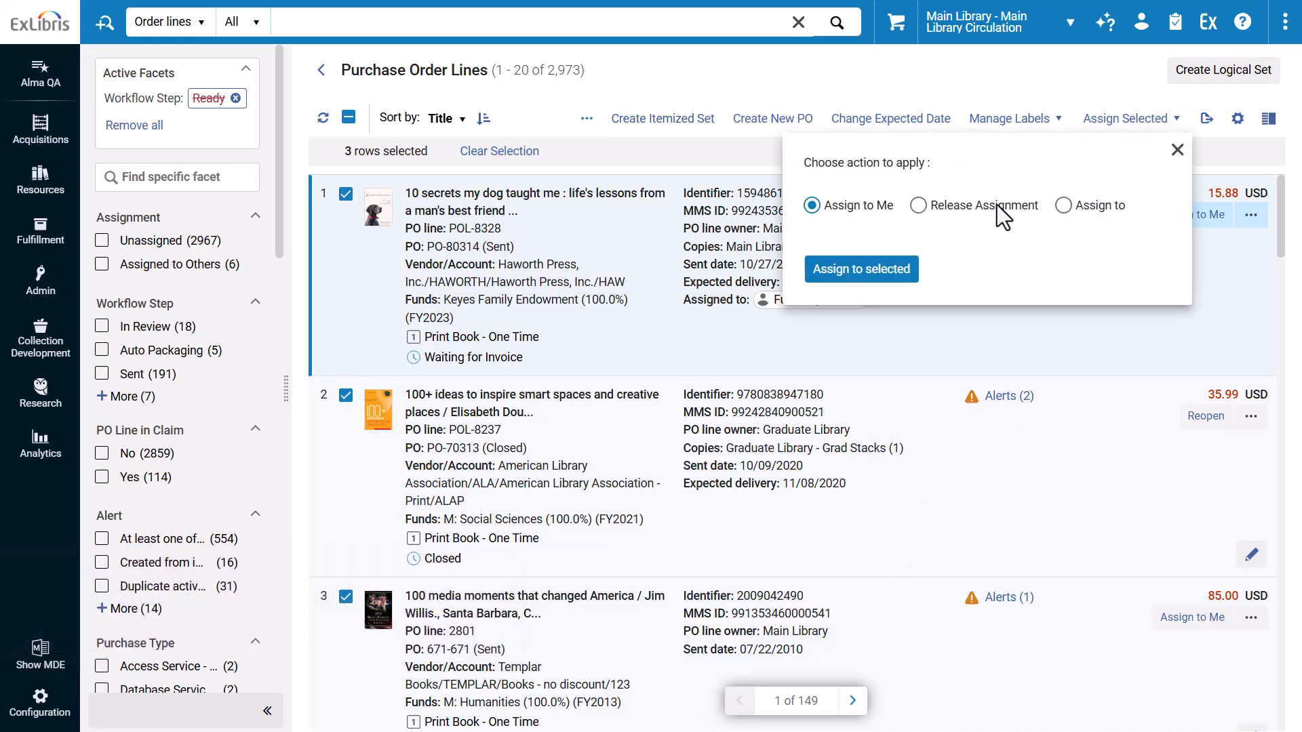
left_click(918, 205)
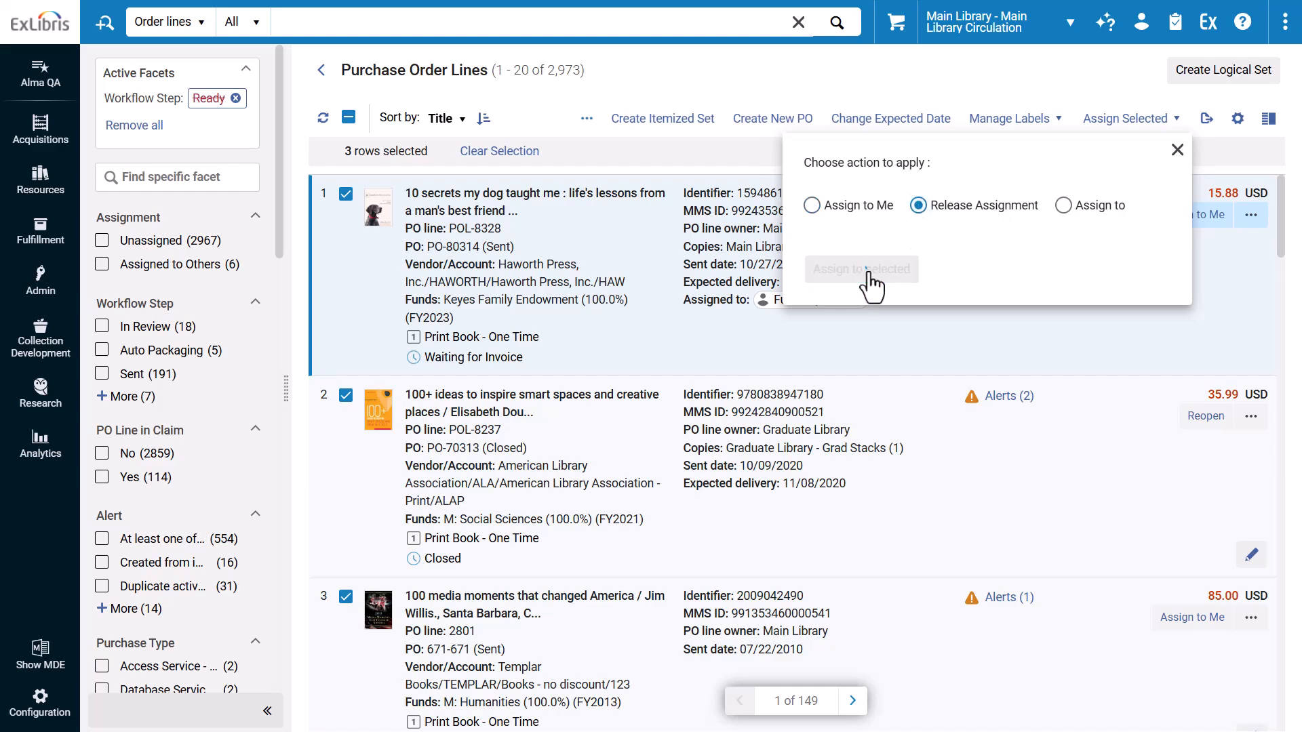
left_click(862, 269)
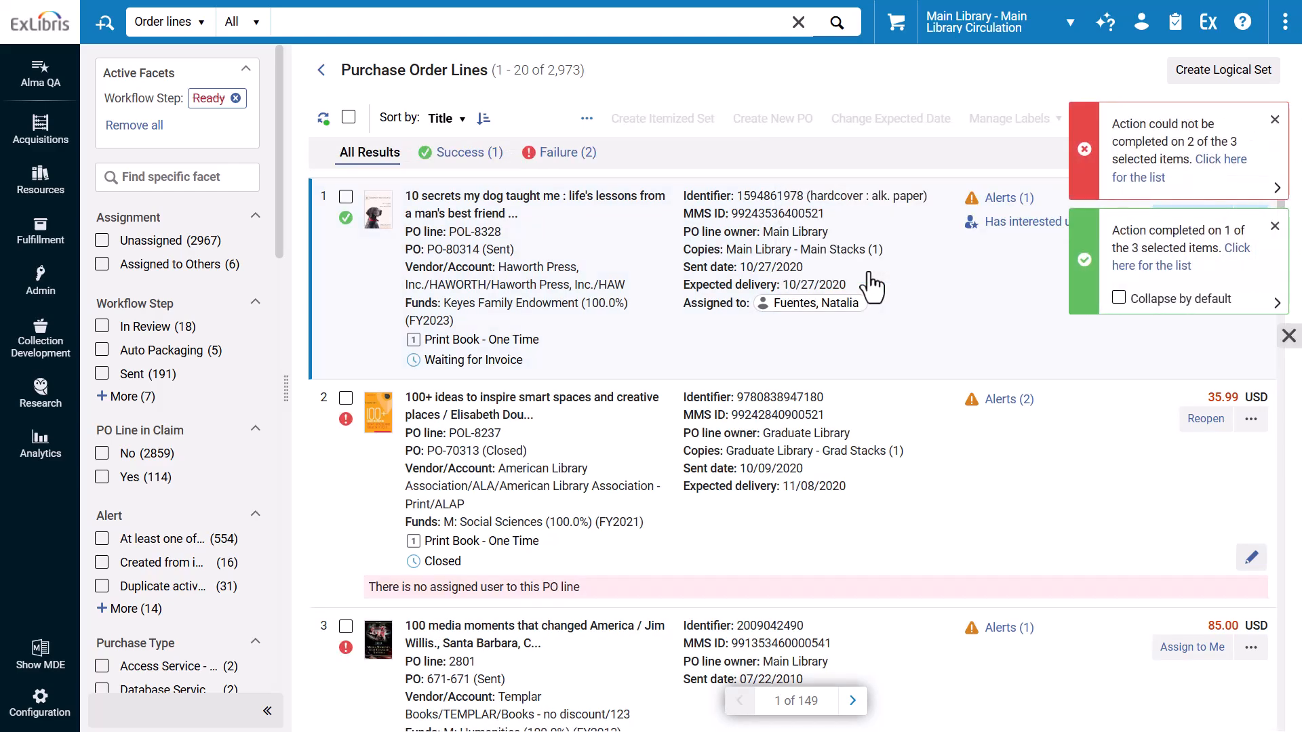
left_click(460, 152)
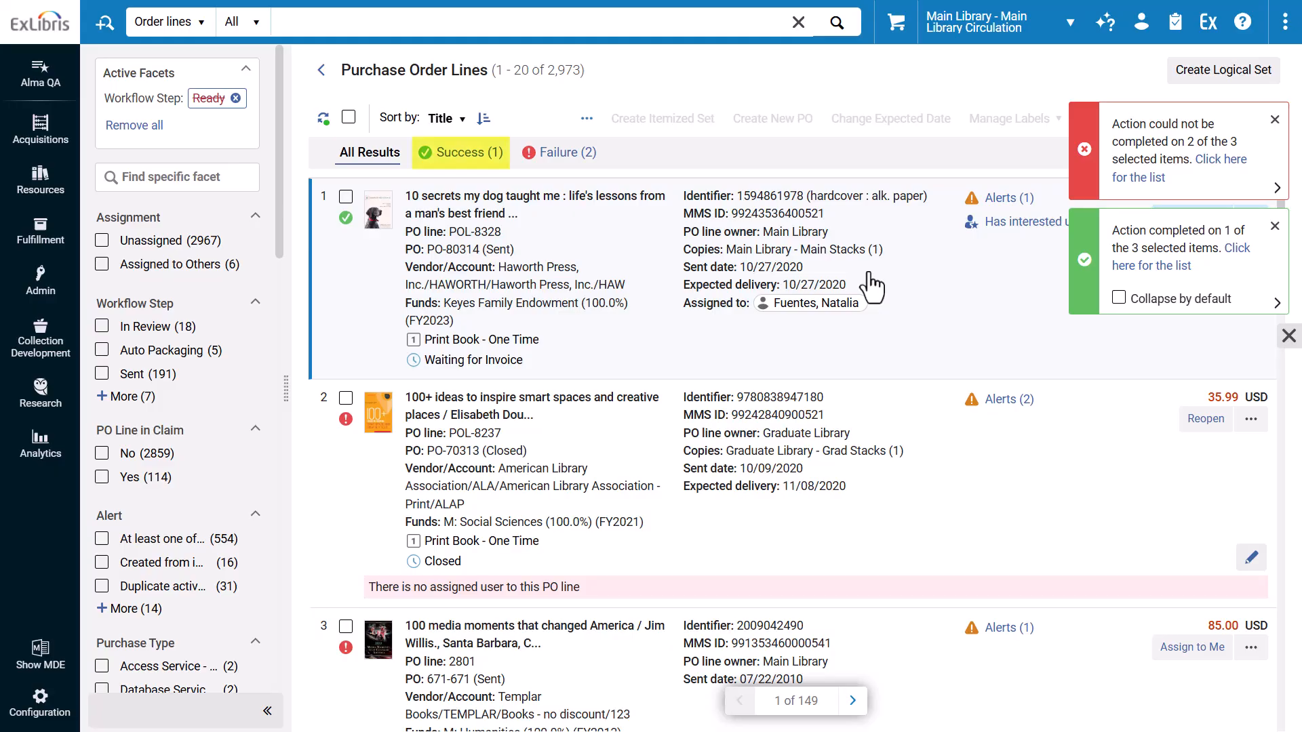
left_click(568, 152)
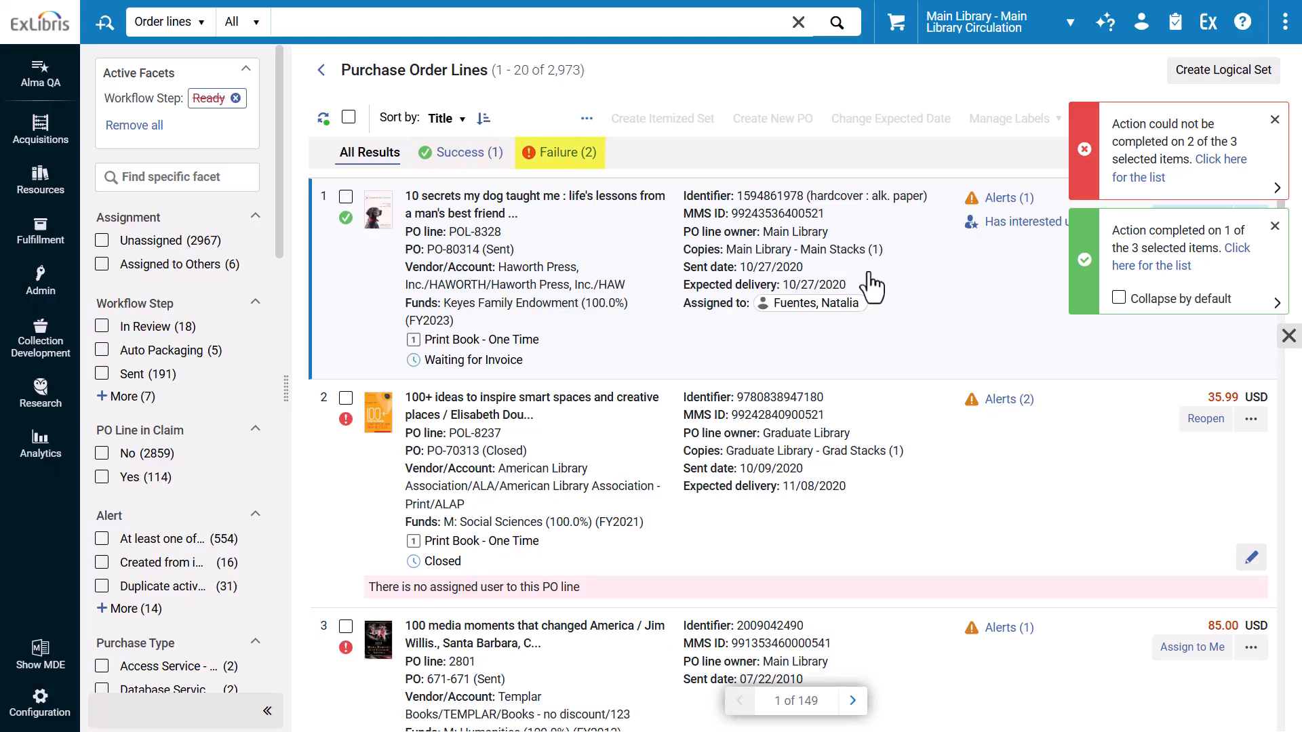